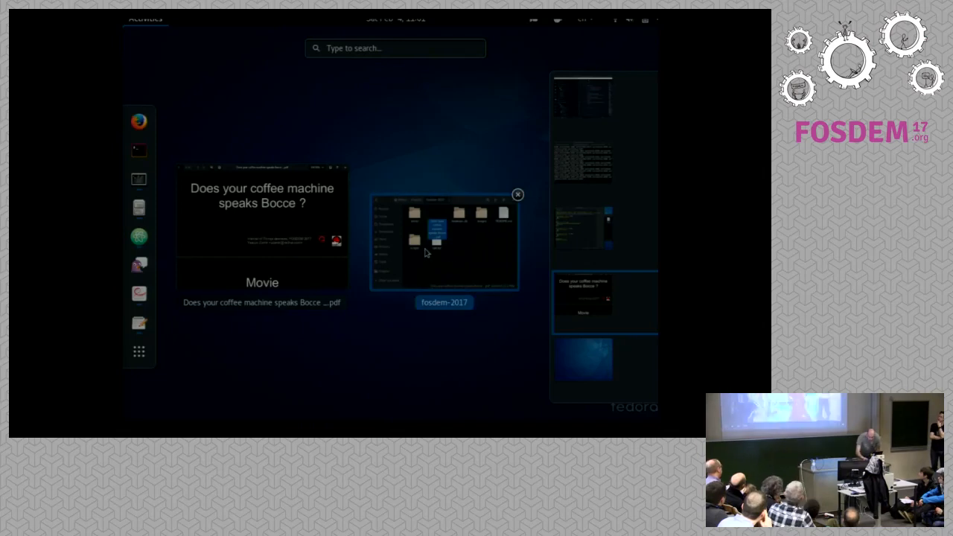
From the Files window, go into the demo folder and start Can You Speak Bocce.mkv
left_click(444, 241)
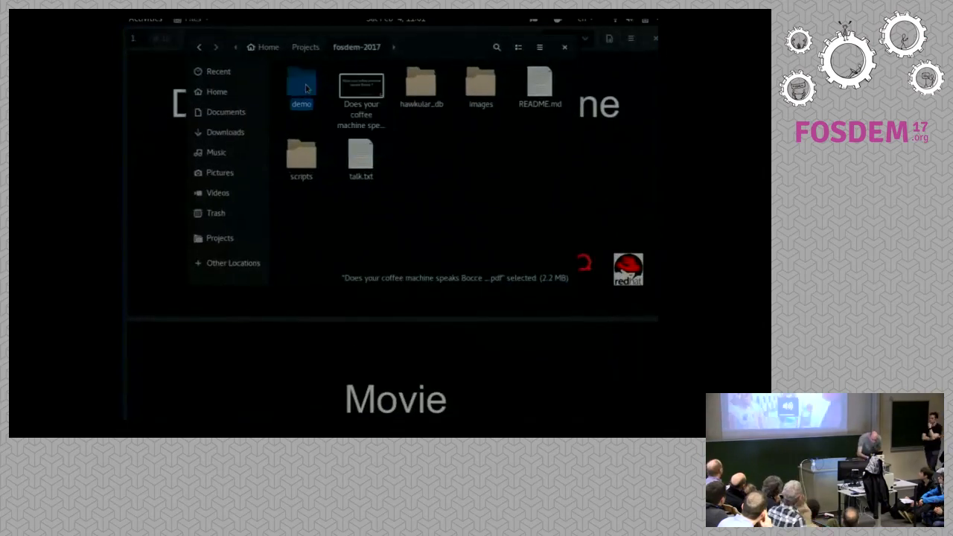
double_click(301, 84)
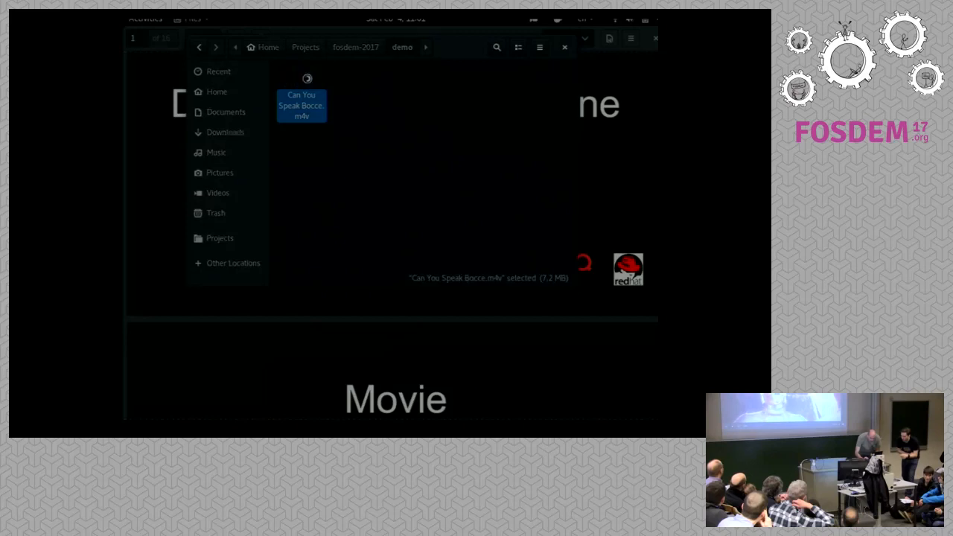
double_click(301, 104)
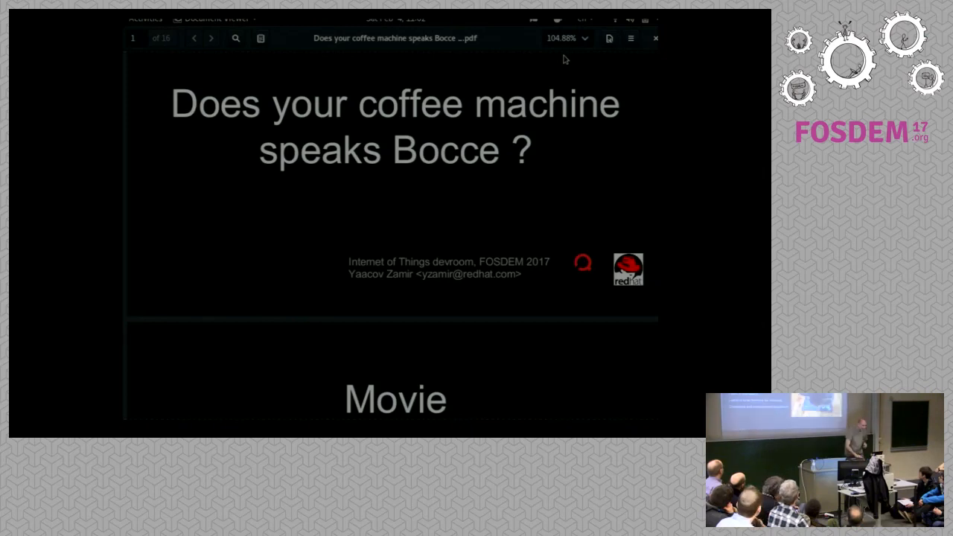
Page down past the Movie and Who am I slides to the ManageIQ slide
scroll("down", 3)
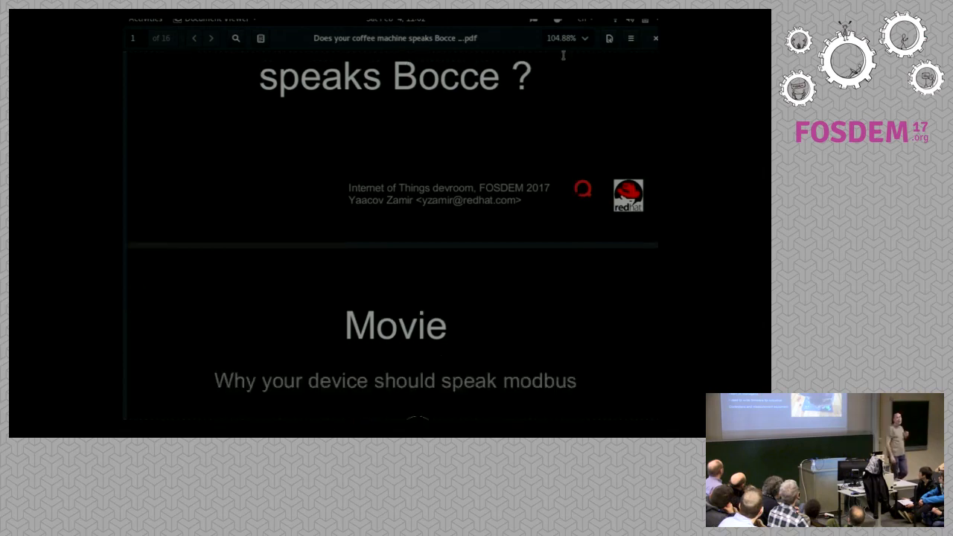
scroll("down", 3)
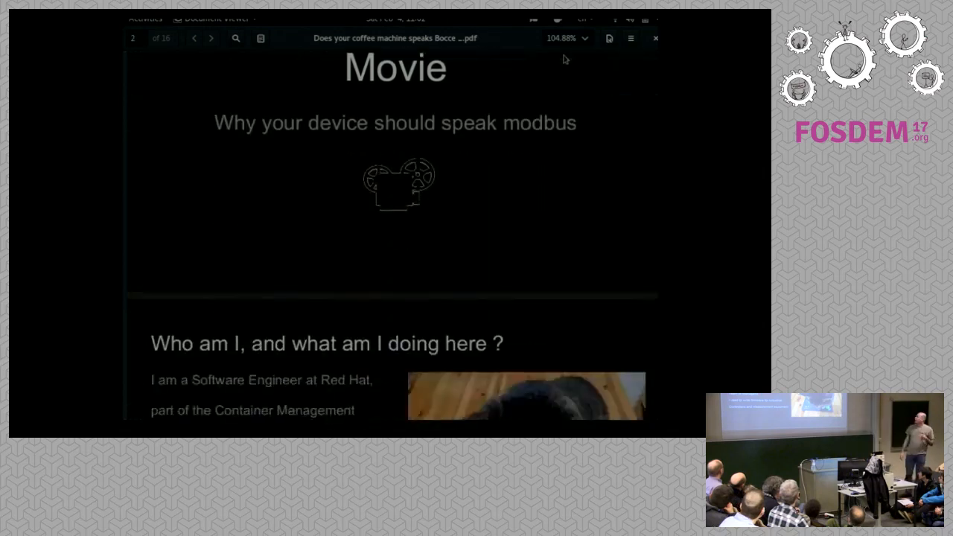
scroll("down", 3)
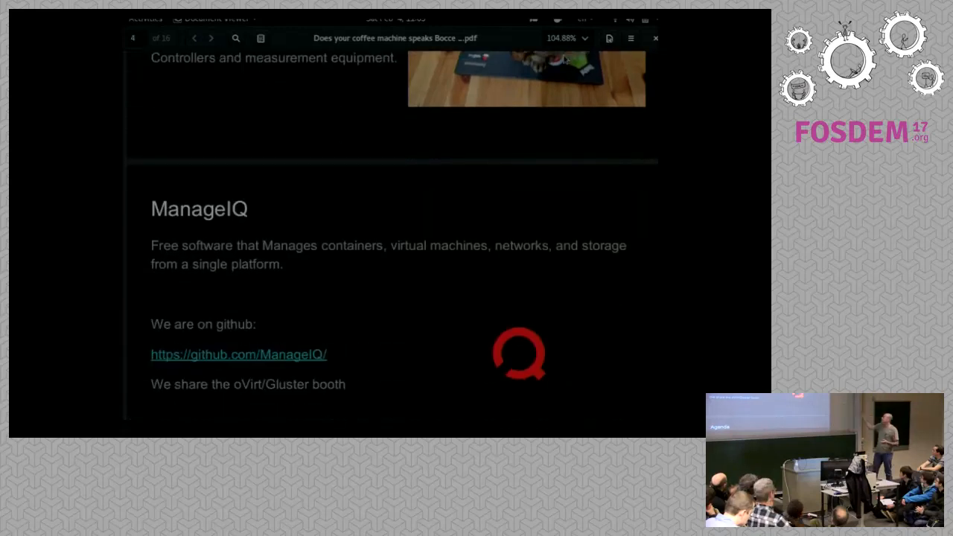
scroll("down", 3)
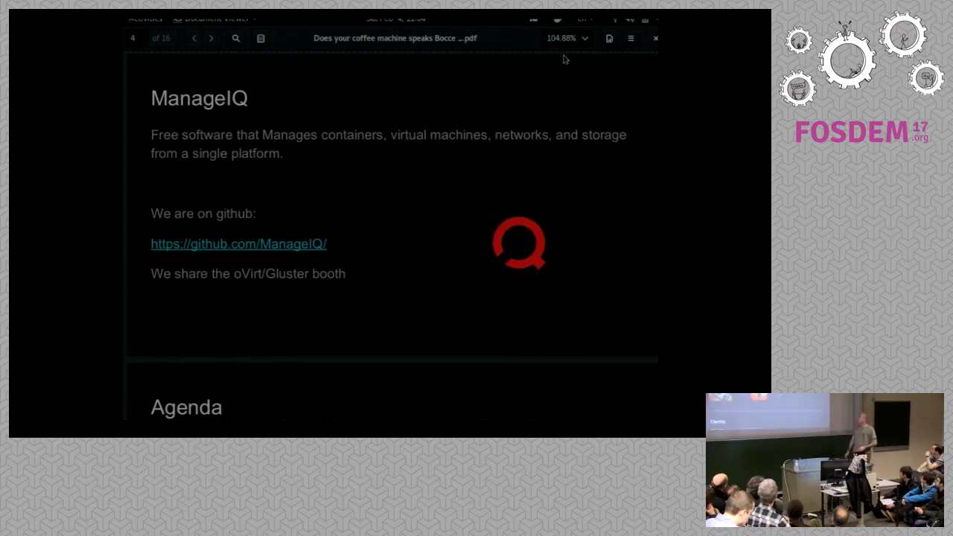
Page down through the Agenda slide until the Demo slide fills the view
scroll("down", 3)
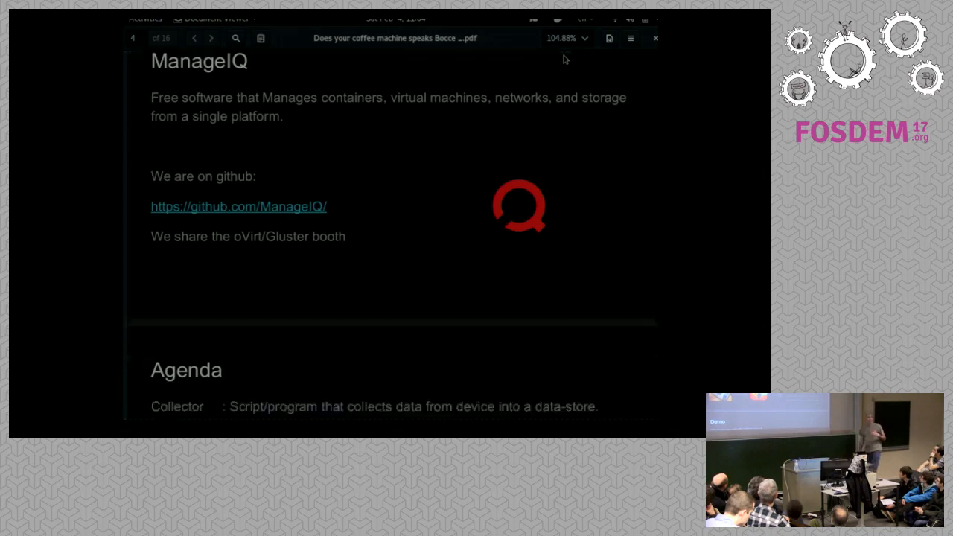
left_click(212, 39)
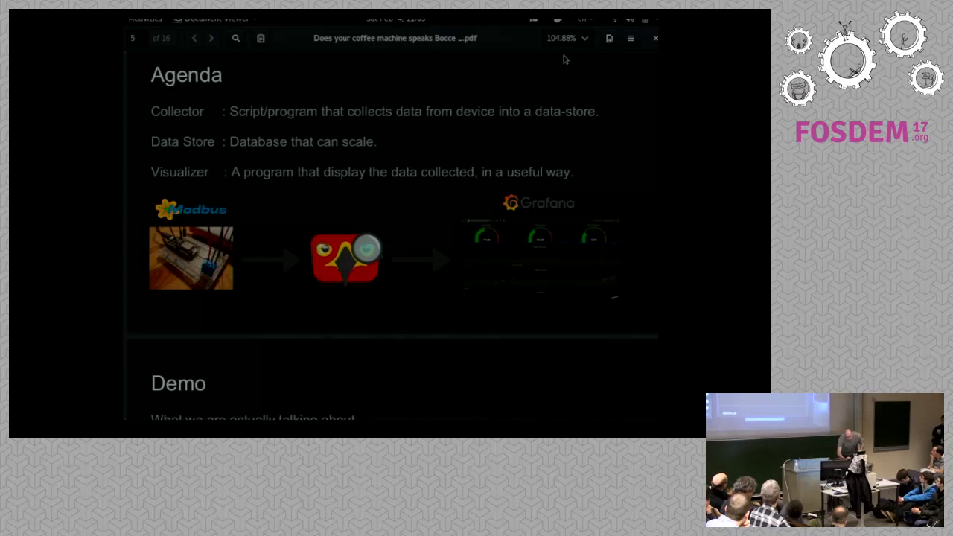
scroll("down", 3)
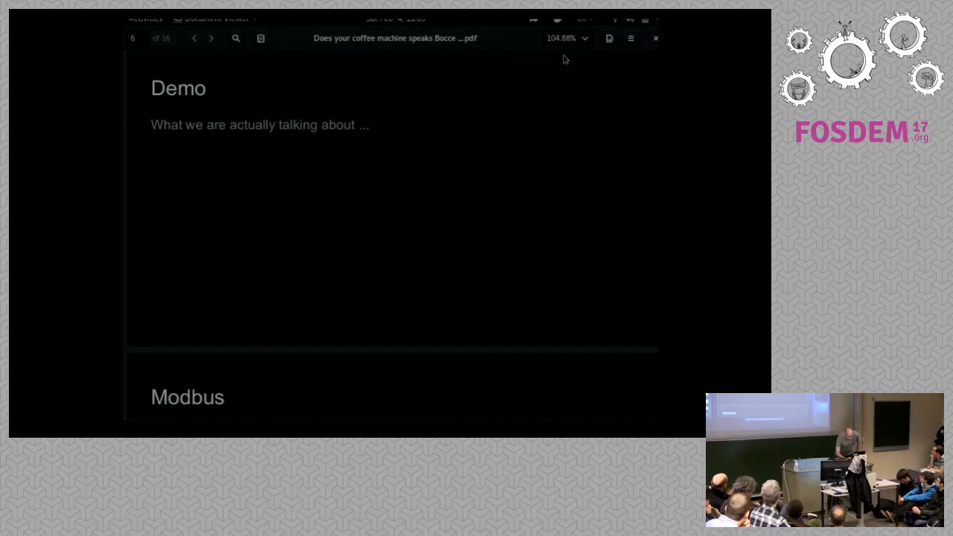
Switch from the slides to Grafana and bring up the Power Meters dashboard
left_click(146, 18)
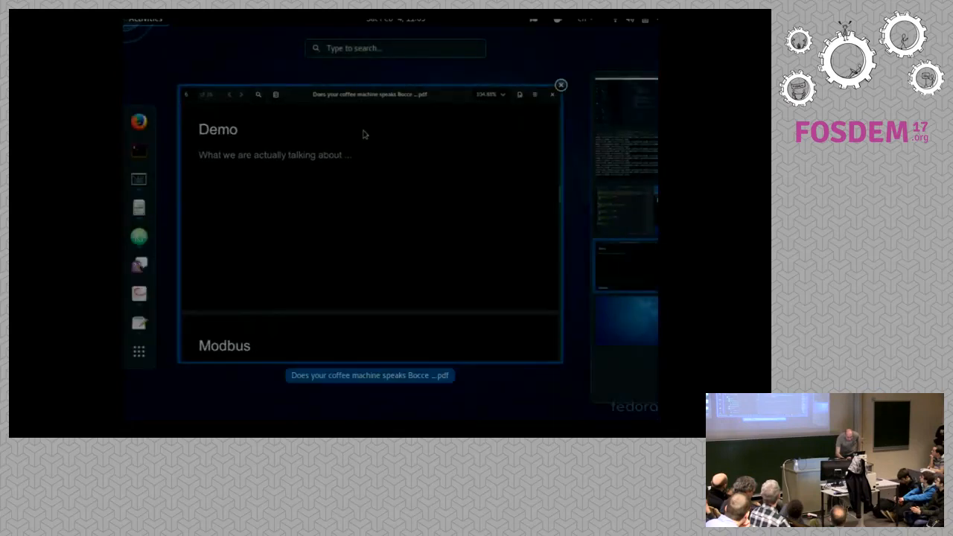
mouse_move(539, 128)
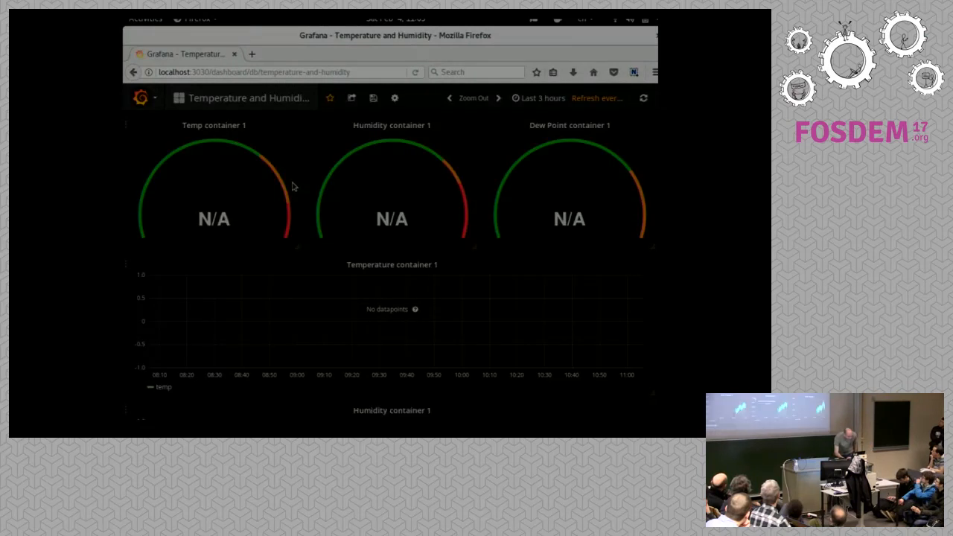
mouse_move(252, 146)
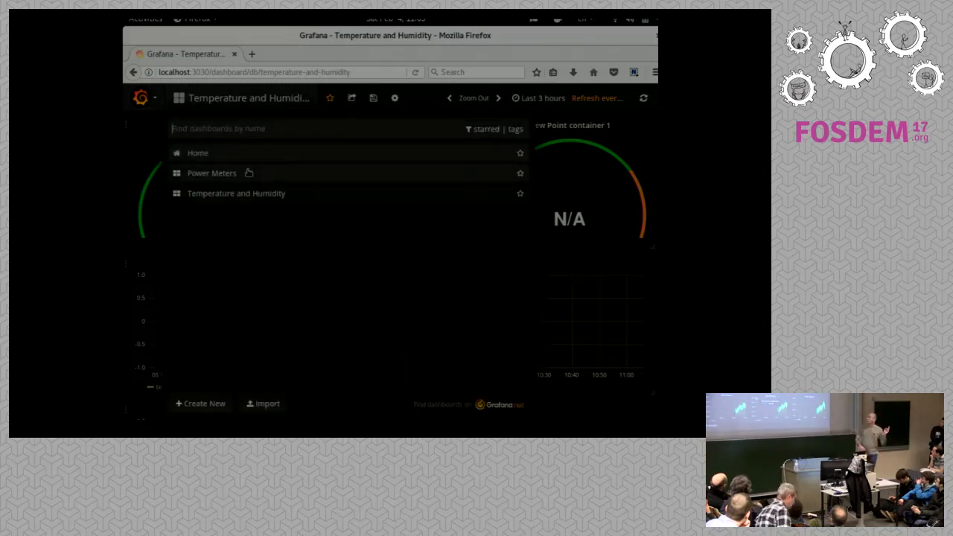
left_click(211, 173)
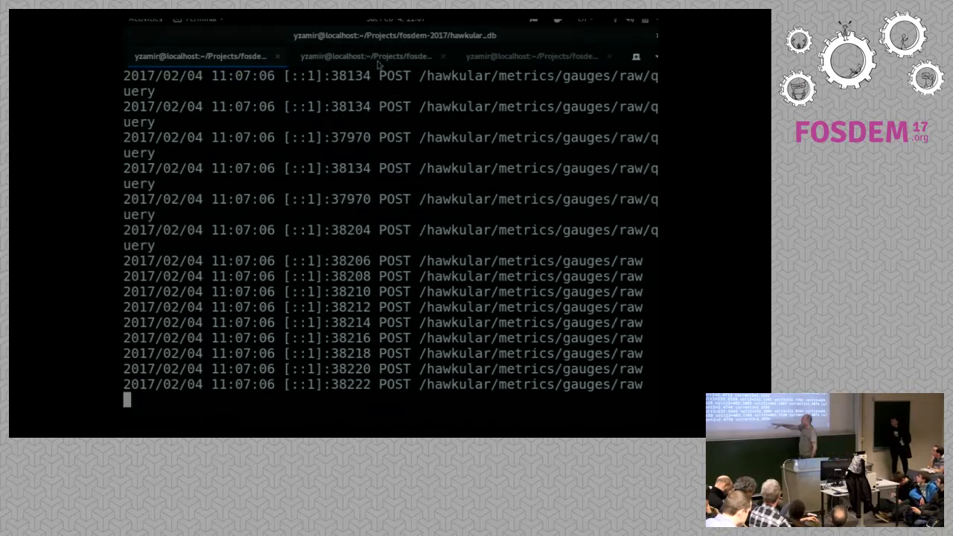
Switch to the scripts terminal tab streaming power meter voltage and current readings
left_click(365, 57)
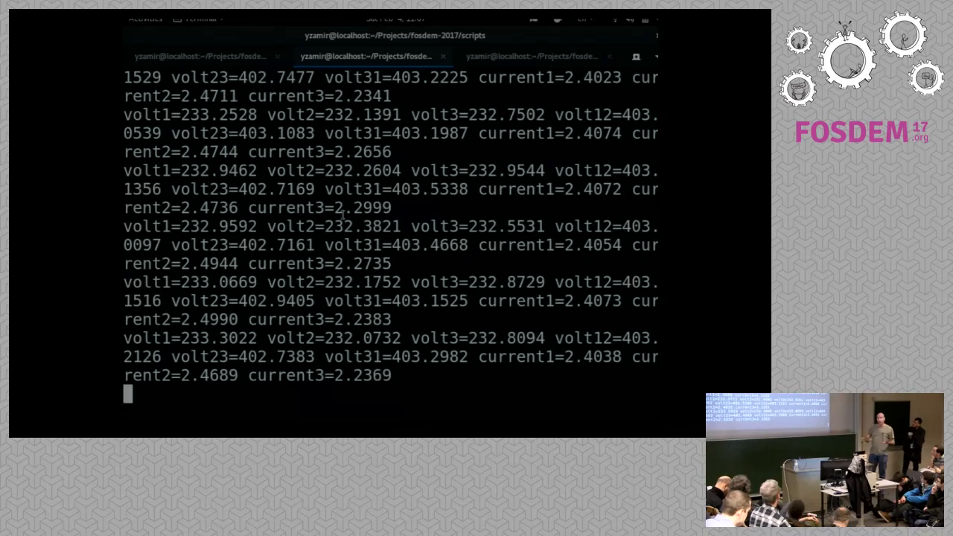
scroll("down", 3)
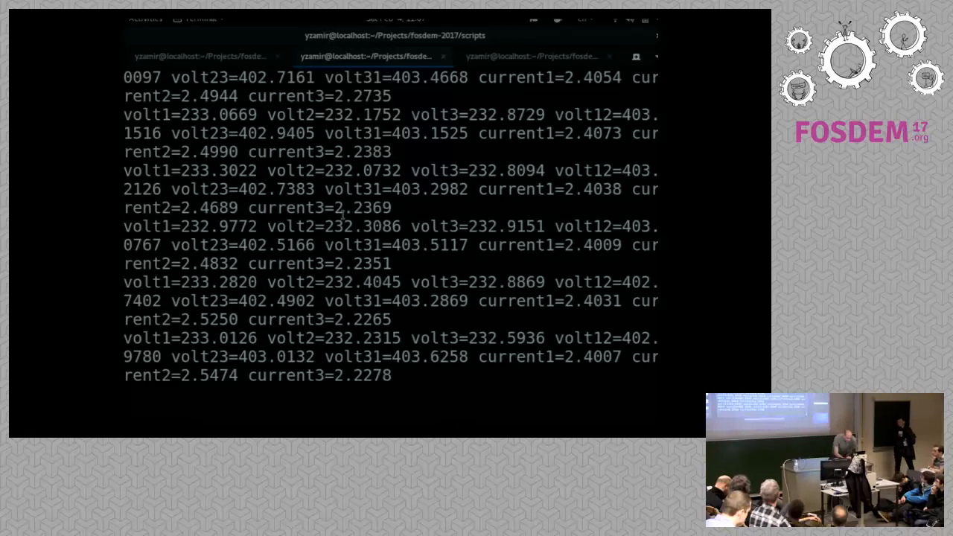
scroll("down", 3)
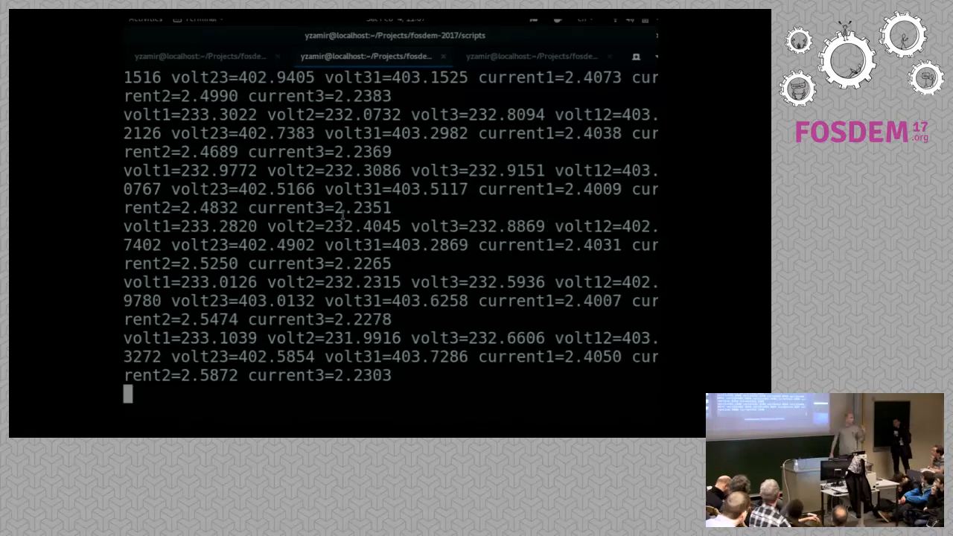
scroll("down", 3)
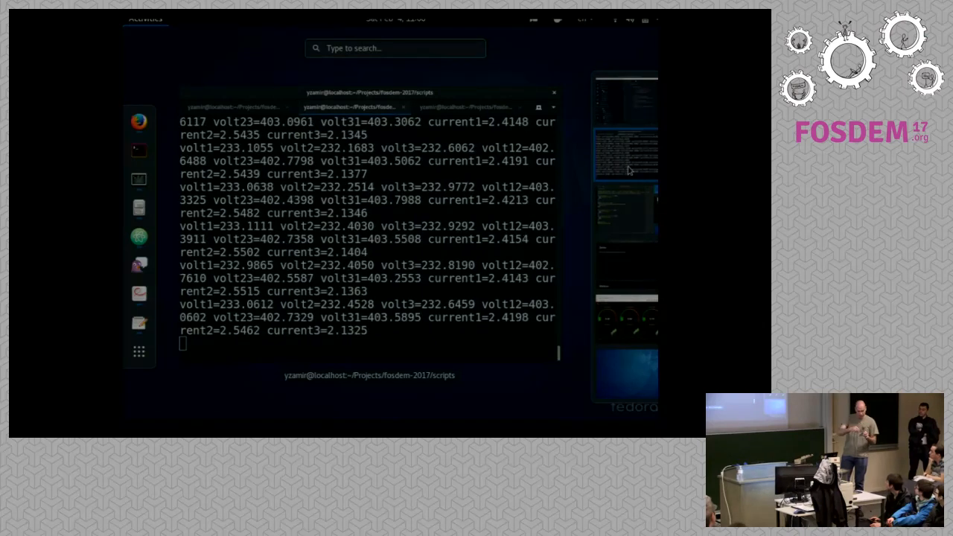
Move to the idle terminal tab with a prompt in the fosdem-2017 scripts folder
scroll("down", 3)
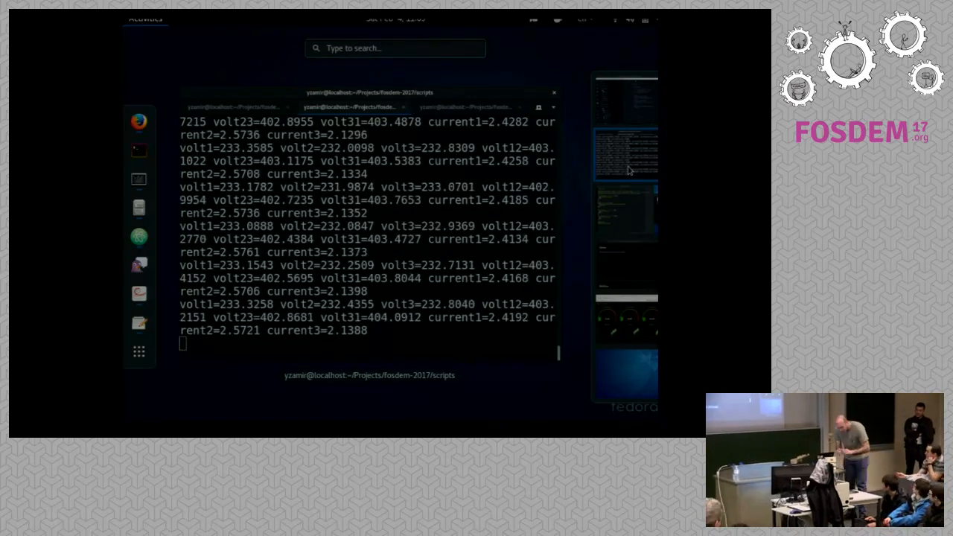
scroll("down", 3)
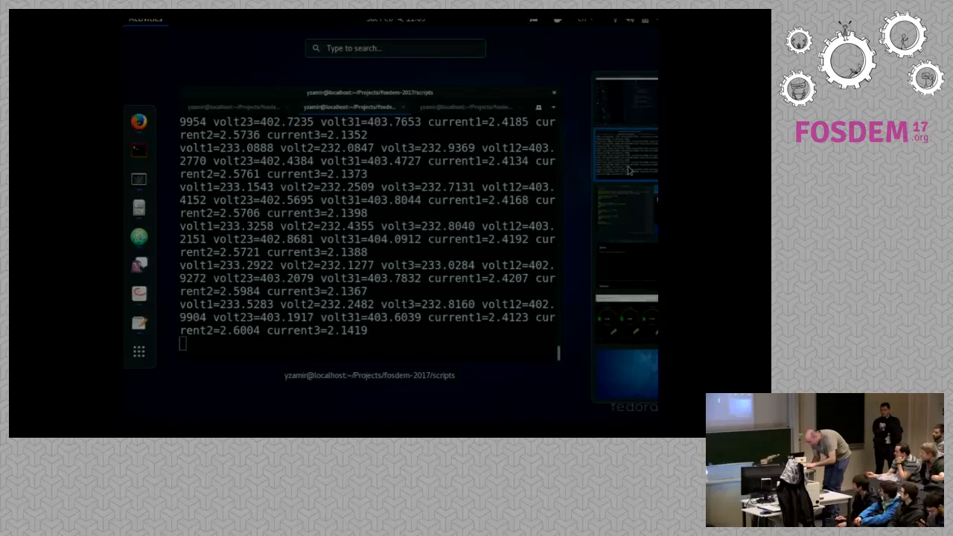
scroll("down", 3)
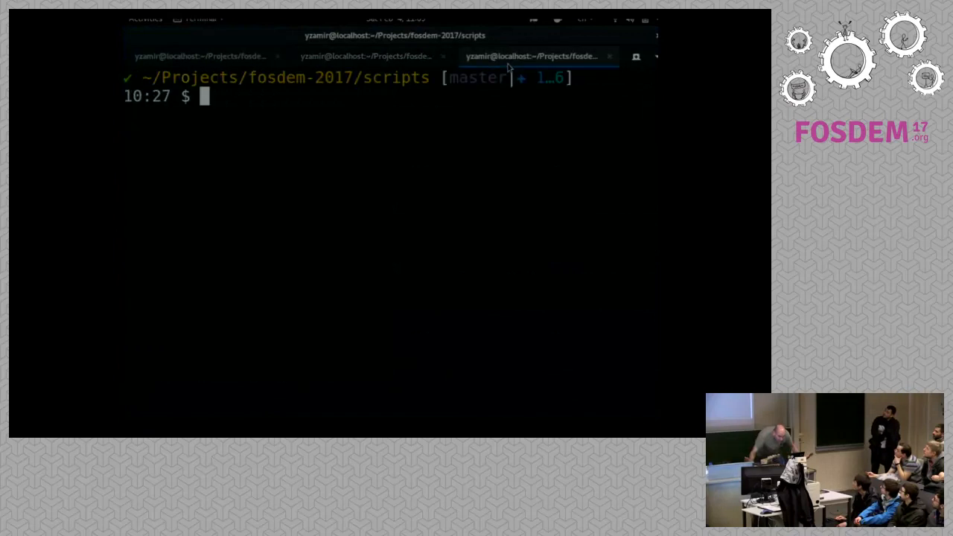
Print the script with cat ./collector_sensor.sh
type("cat ./collector_sensor.sh")
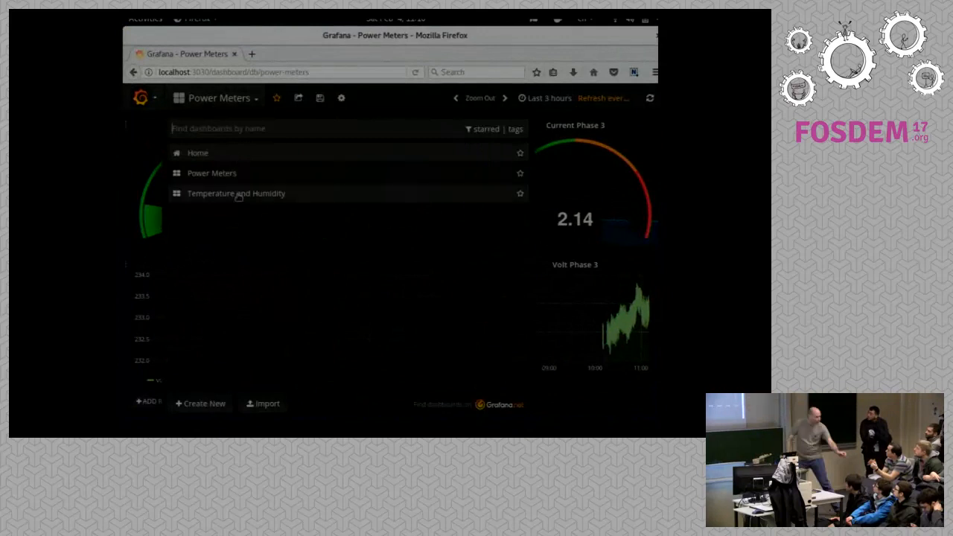
Show the Temperature and Humidity dashboard with 24.60 temperature, 61.00 humidity, 15.06 dew point
left_click(235, 194)
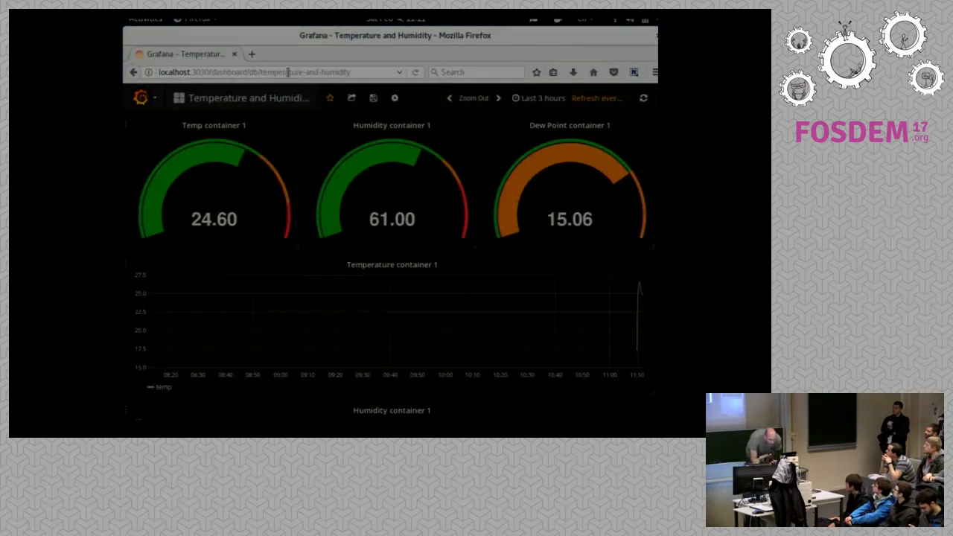
Return from Grafana to Evince and advance past Bash examples to the Sensor slide
key("super")
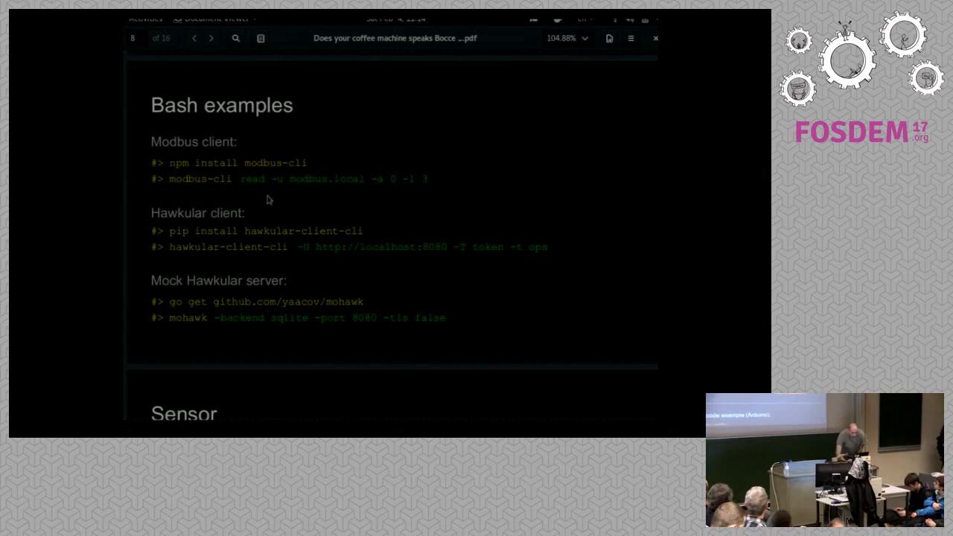
left_click(212, 39)
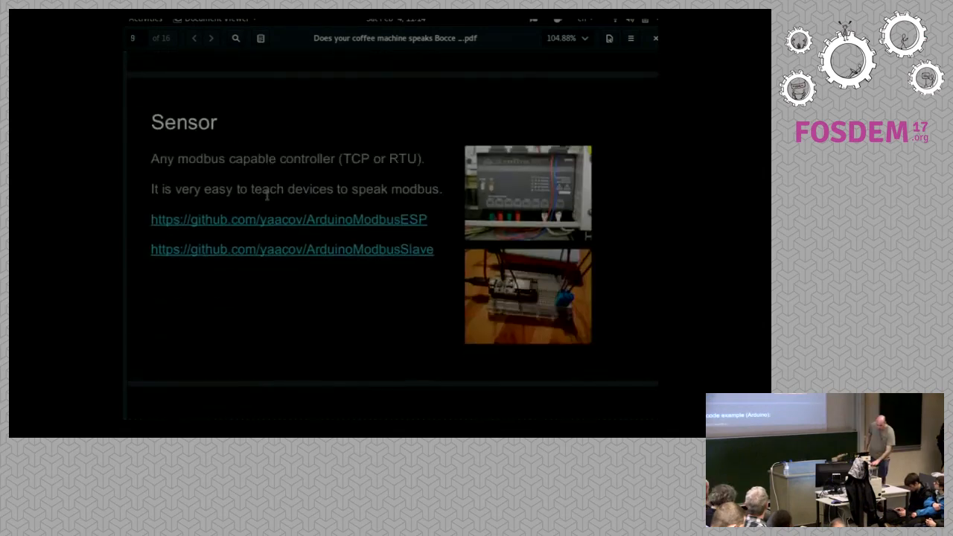
Page down past the Sensor slide to the Sensor code example (Arduino) slide
scroll("down", 3)
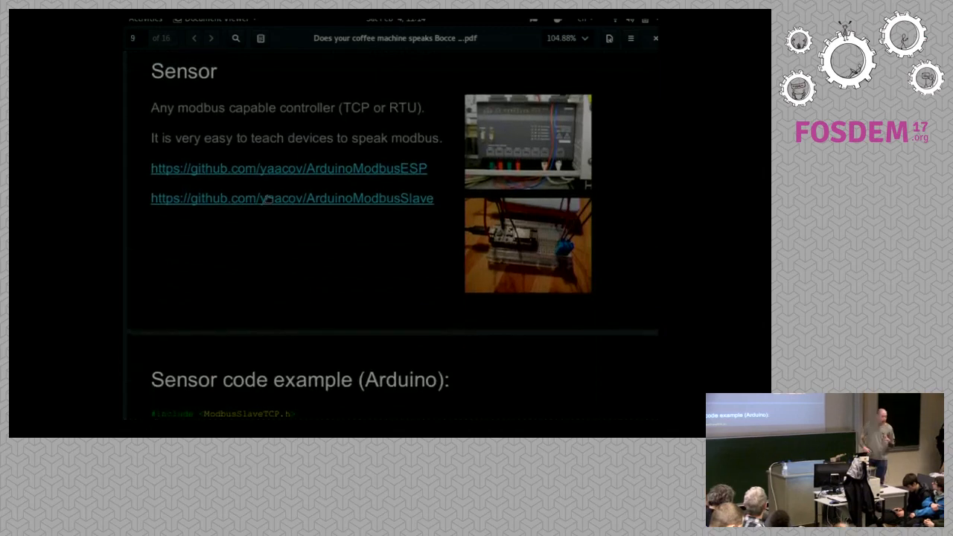
mouse_move(304, 273)
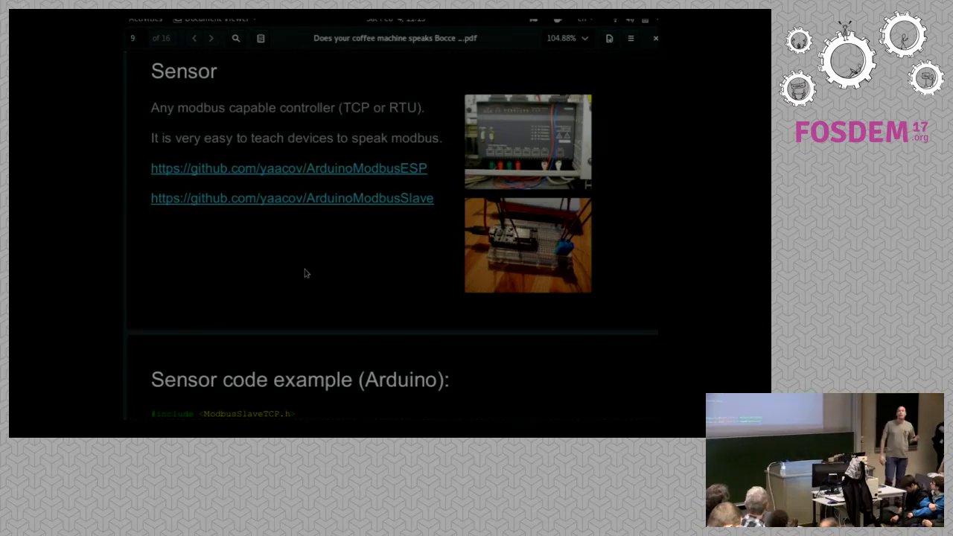
scroll("down", 3)
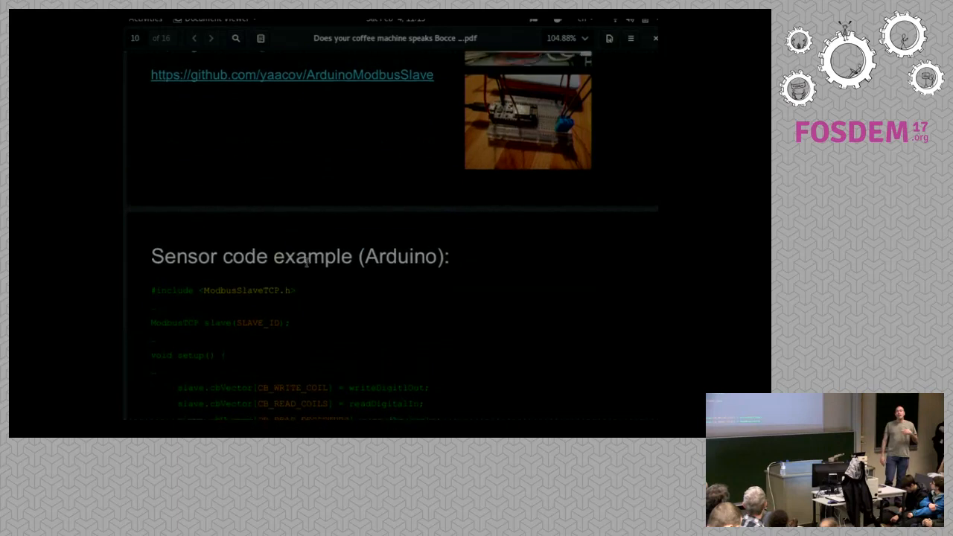
Scroll through the Arduino Modbus code slide until the Collector slide begins to show
scroll("up", 3)
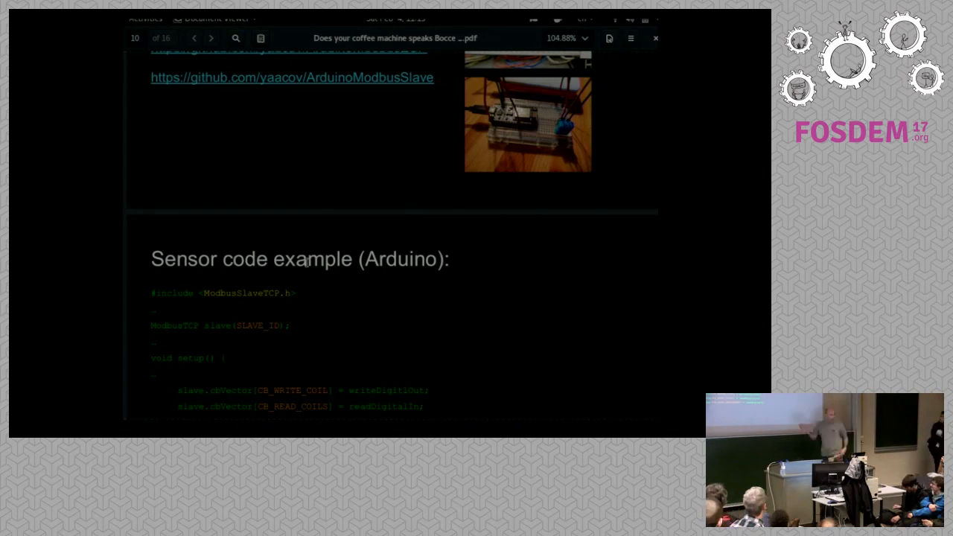
scroll("down", 3)
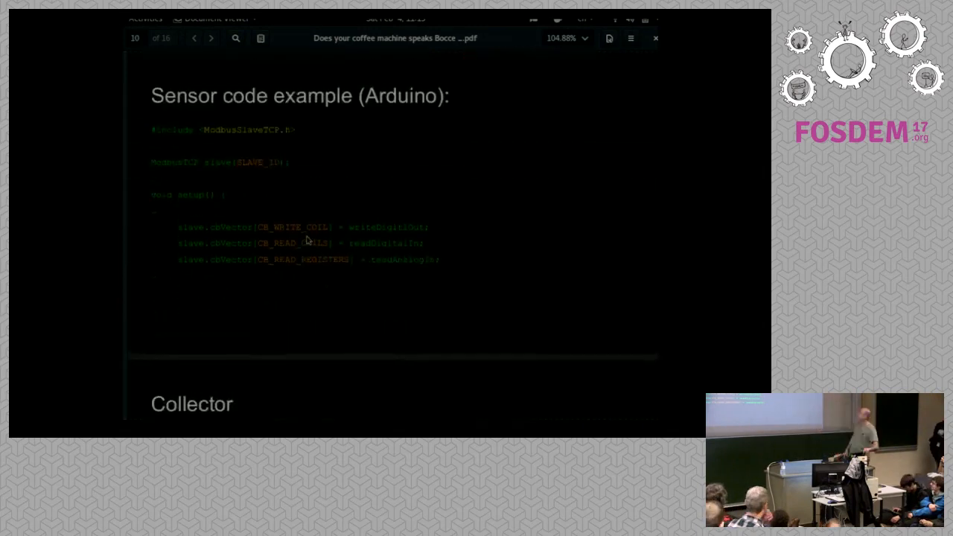
scroll("up", 3)
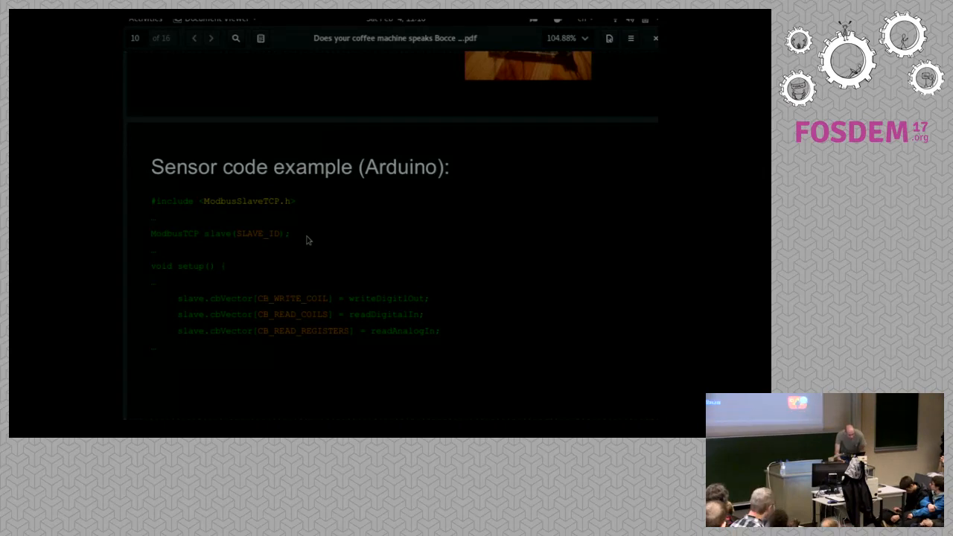
scroll("down", 3)
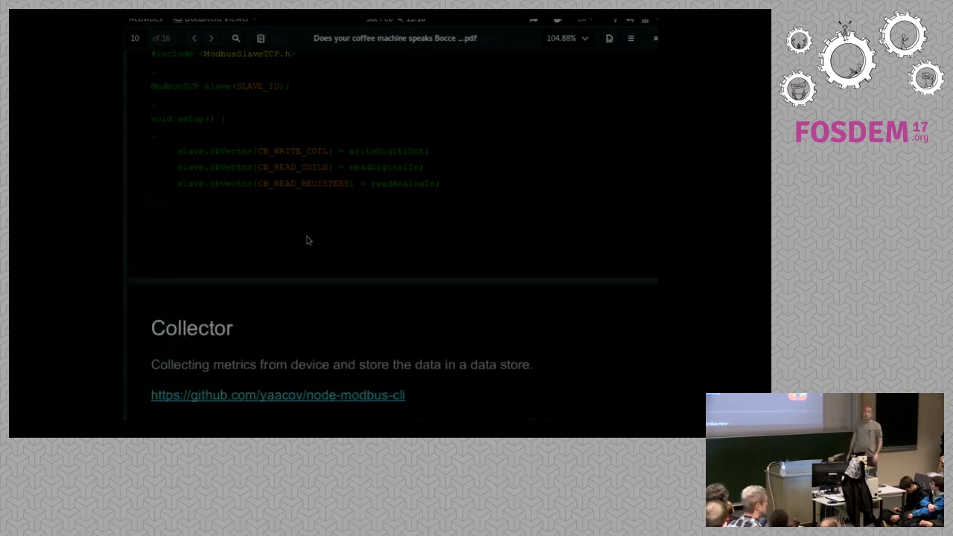
Bring the Collector slide fully into view with its node-modbus-cli, hawkular-client-cli and collector_sensor.sh links
left_click(211, 39)
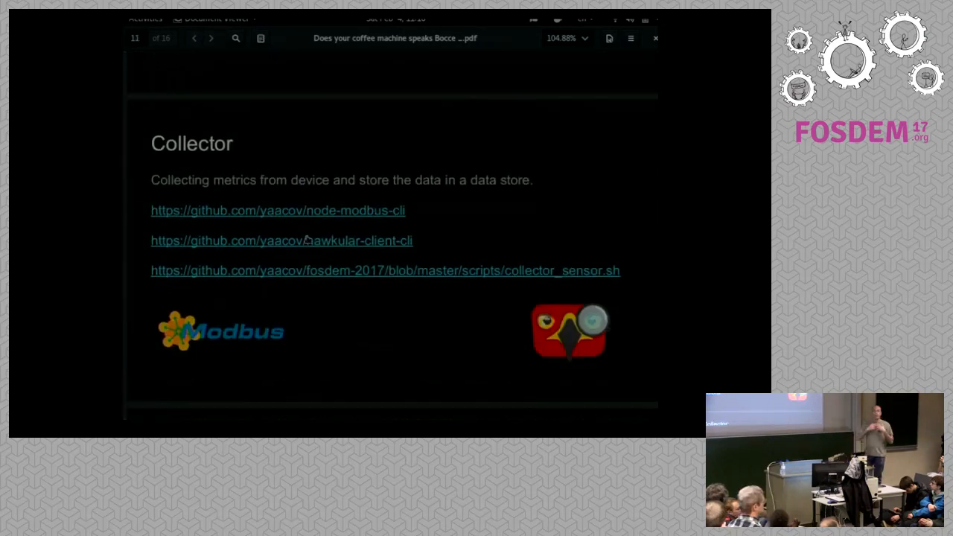
scroll("down", 3)
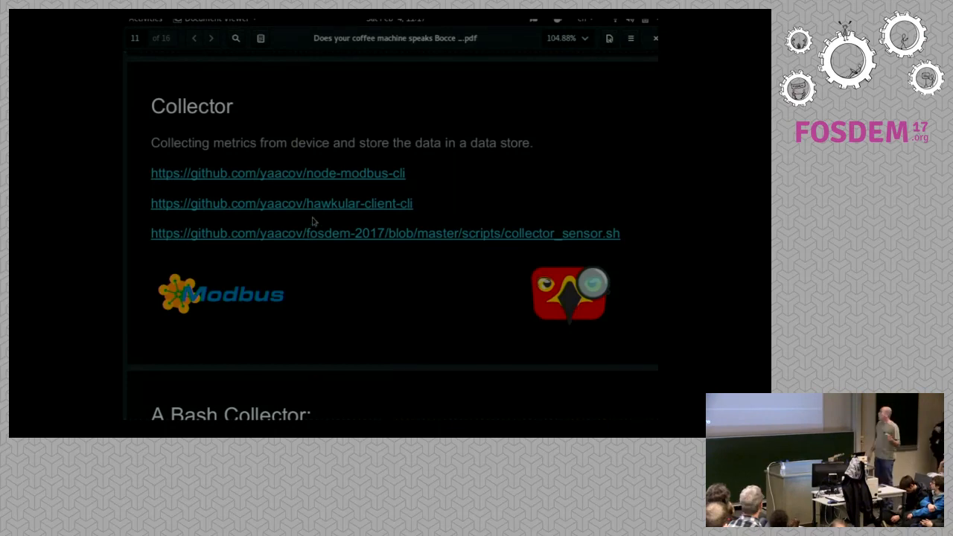
Advance to the 'A Bash Collector' slide showing the hawkular-client-cli and modbus-cli script
left_click(211, 39)
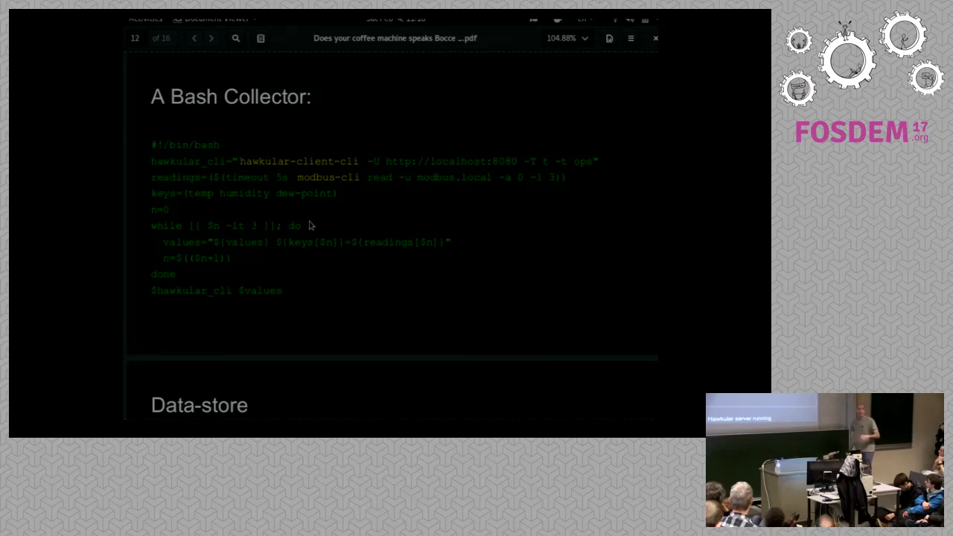
Scroll past the Data-store slide to the Visualizer slide introducing Grafana
left_click(211, 39)
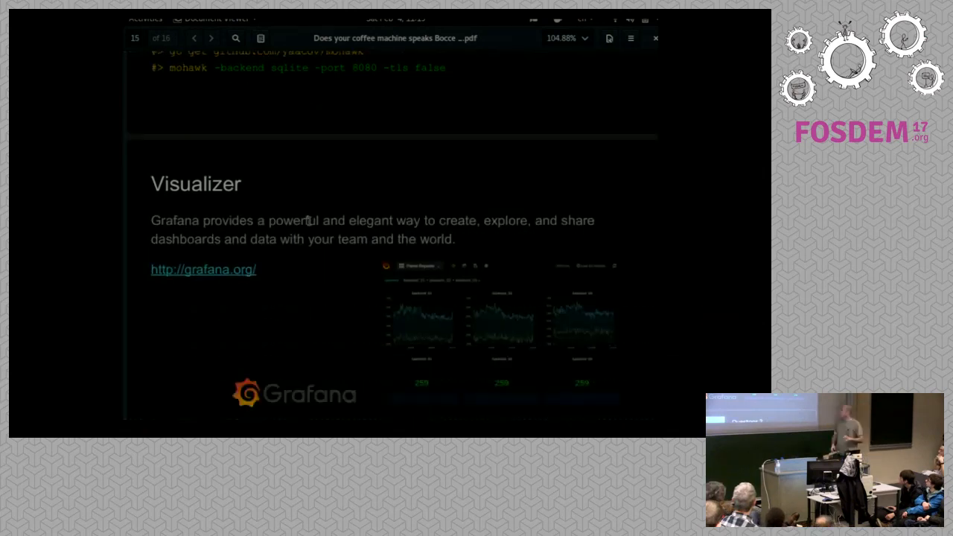
scroll("down", 3)
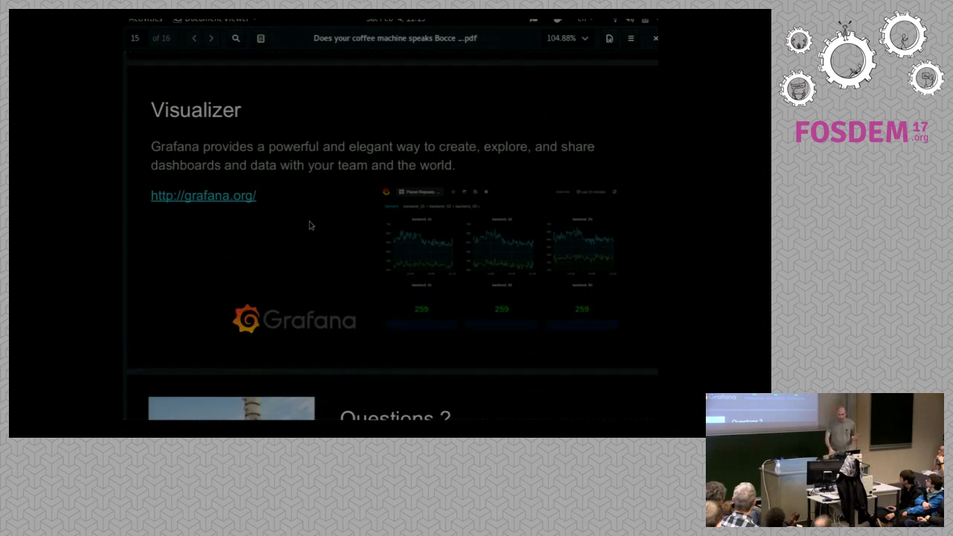